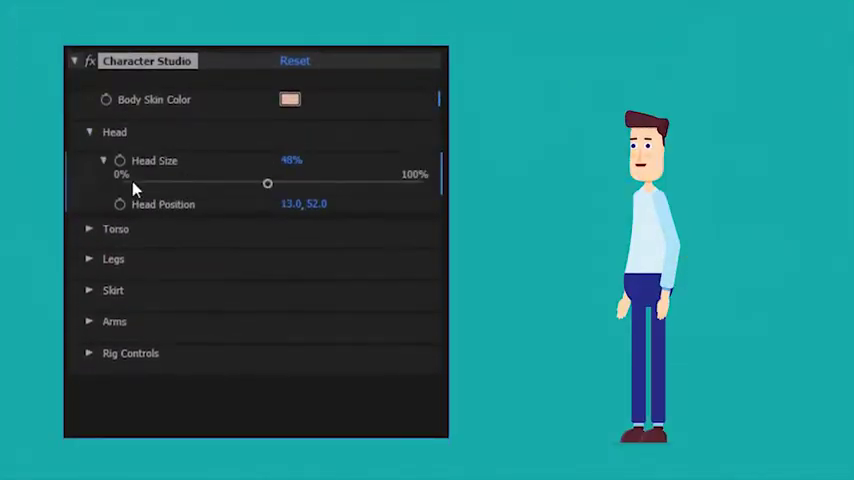
Increase the Head Size slider and change the Sleeve 01 - Length value
{"action": "left_click_drag", "start_coordinate": [268, 184], "coordinate": [437, 184]}
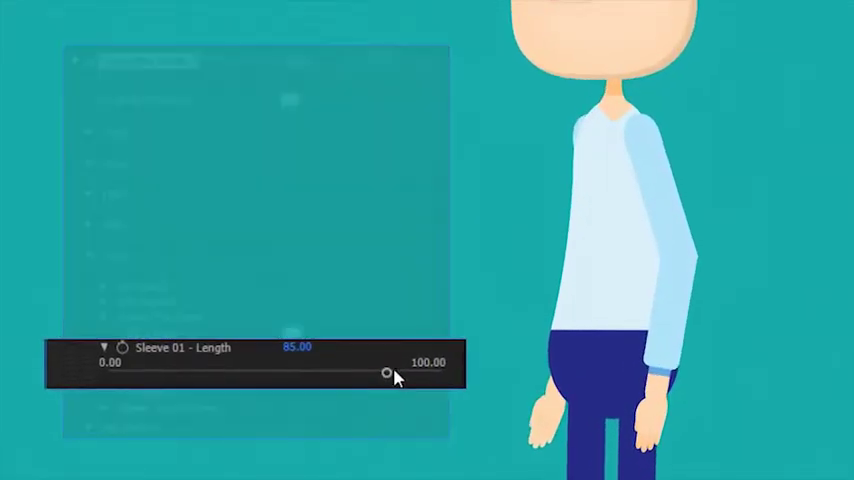
{"action": "left_click_drag", "start_coordinate": [388, 373], "coordinate": [185, 375]}
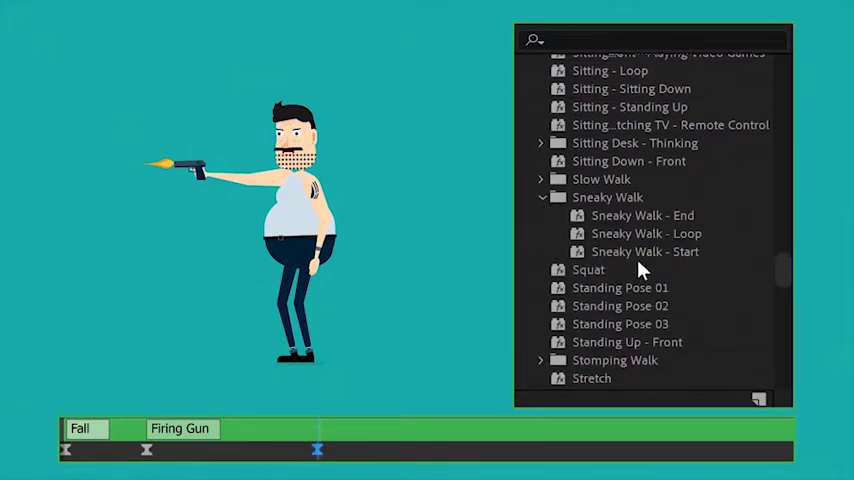
Select a clip from the Sneaky Walk folder in the animation library
{"action": "left_click", "coordinate": [646, 233]}
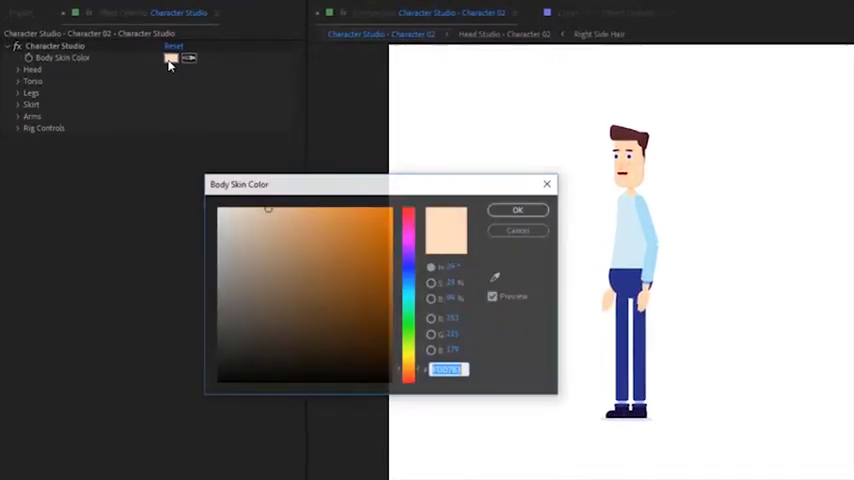
Set body skin color to FCB683 and adjust the torso and arm shape values
{"action": "left_click", "coordinate": [300, 210]}
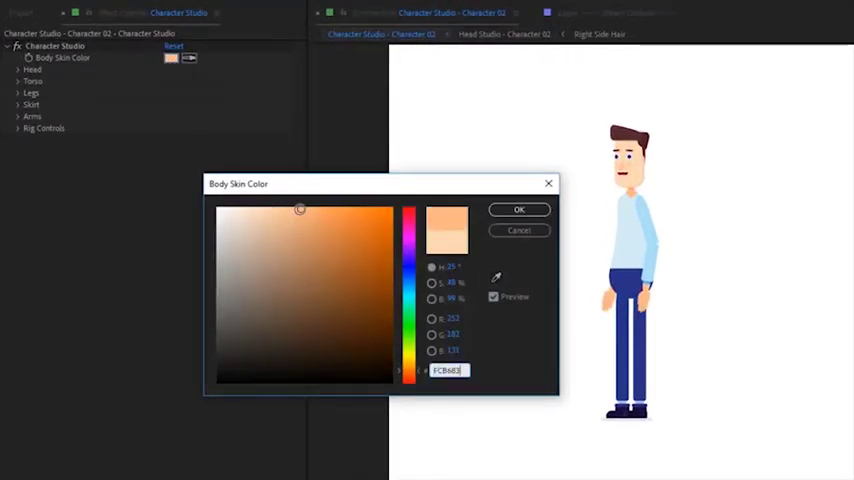
{"action": "left_click", "coordinate": [519, 209]}
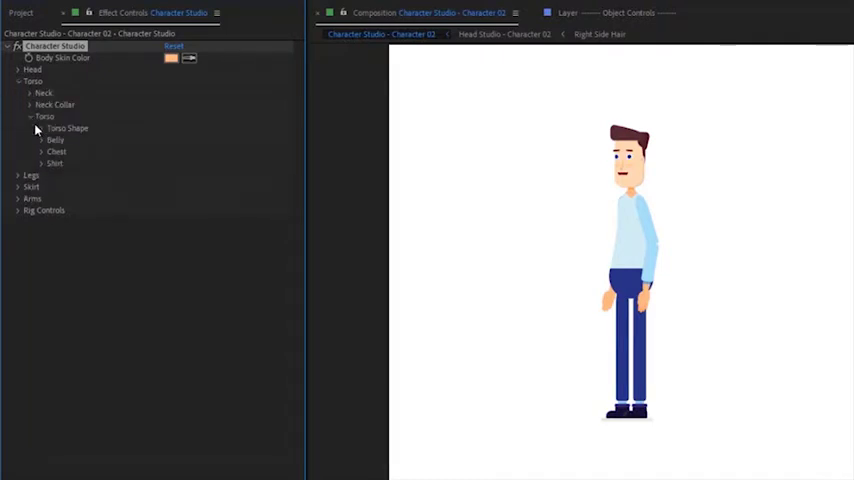
{"action": "left_click", "coordinate": [52, 128]}
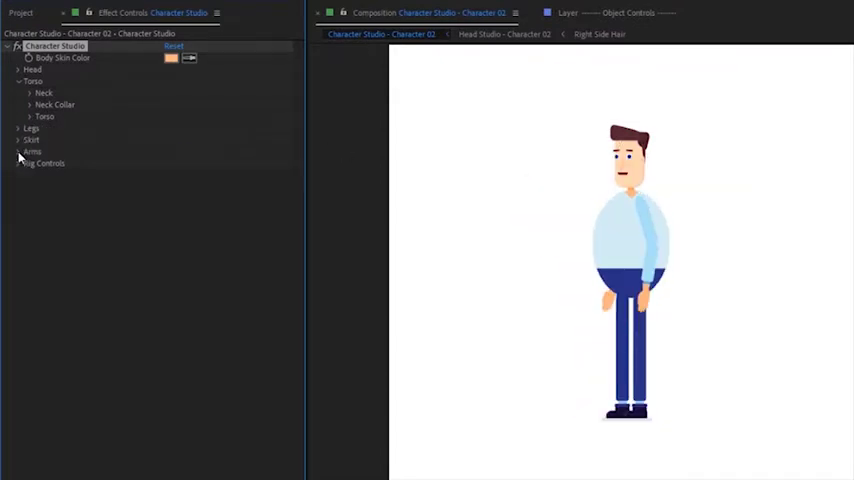
{"action": "left_click", "coordinate": [32, 152]}
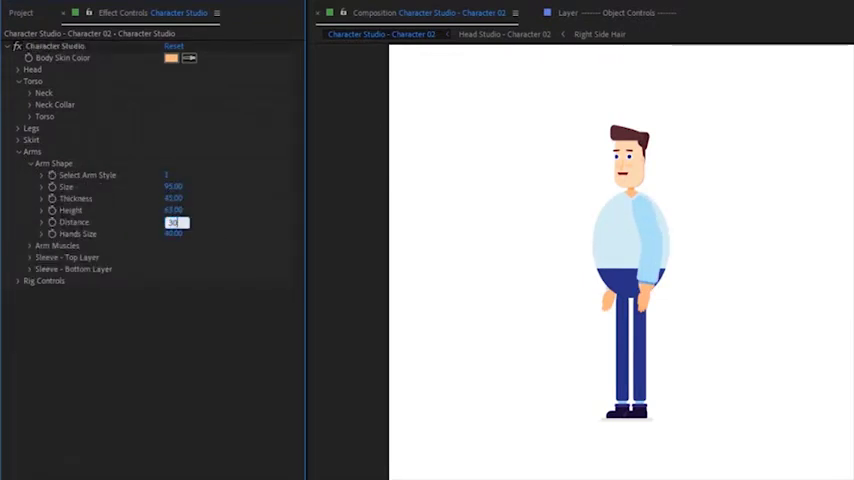
{"action": "left_click", "coordinate": [19, 163]}
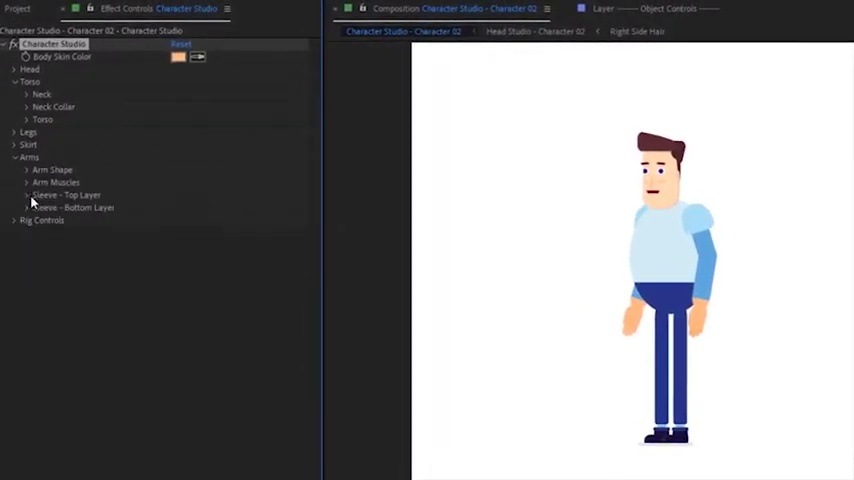
Shorten the top sleeve layer and set the shirt color to teal
{"action": "left_click", "coordinate": [27, 207]}
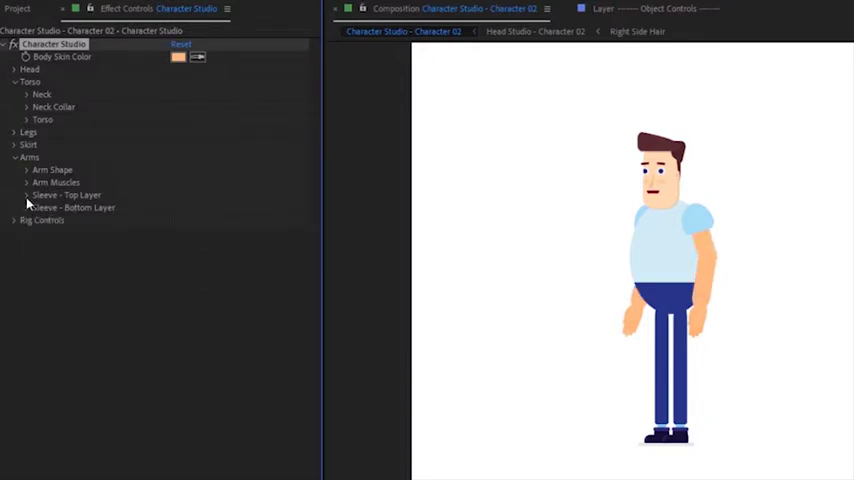
{"action": "left_click", "coordinate": [26, 195]}
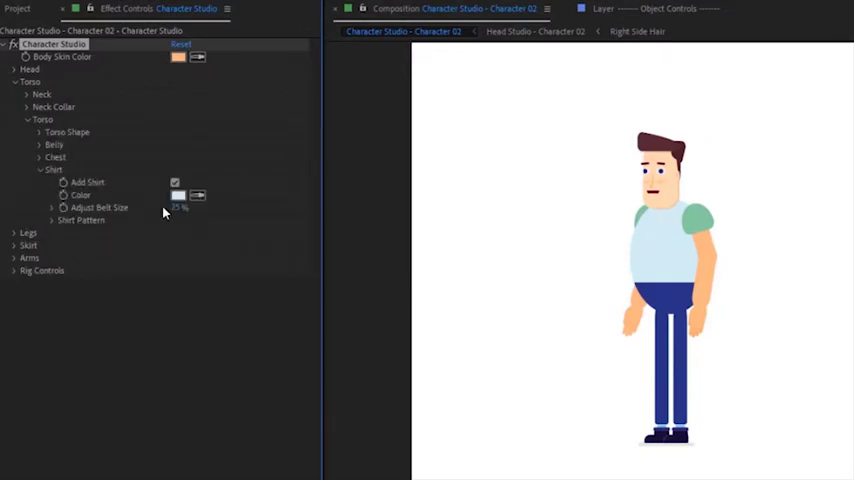
{"action": "left_click", "coordinate": [178, 195]}
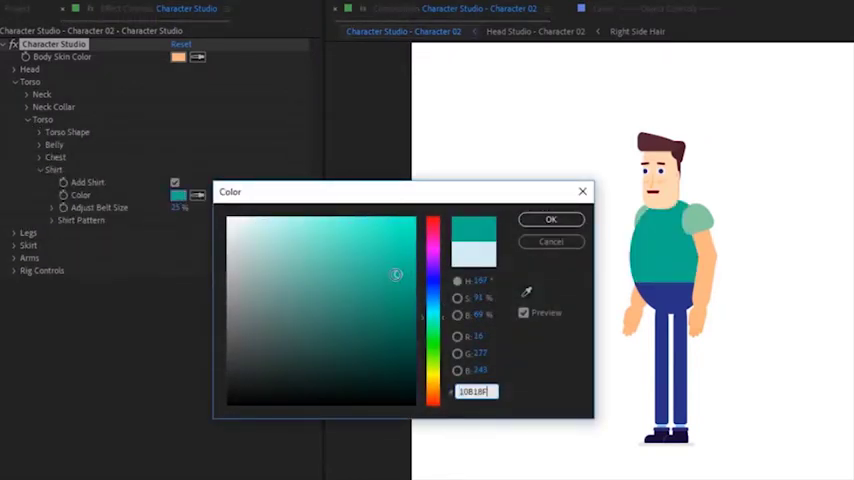
{"action": "left_click", "coordinate": [551, 219]}
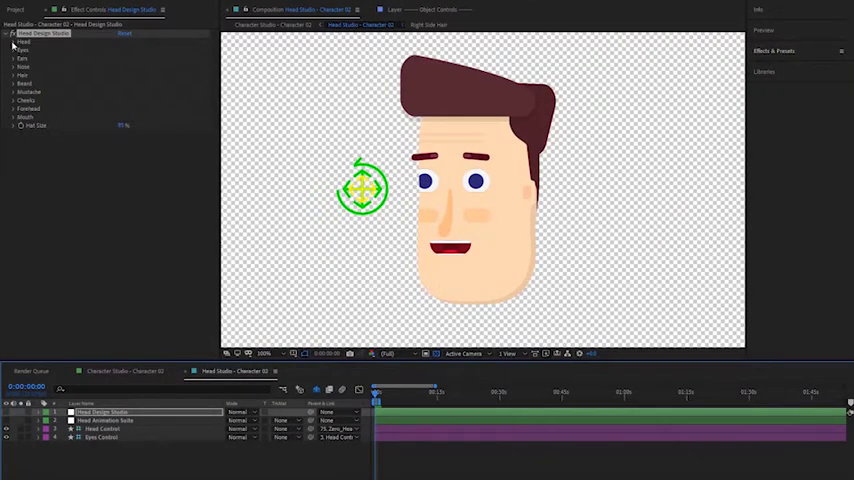
Widen the forehead and enter new chin width, height and roundness values
{"action": "left_click", "coordinate": [157, 49]}
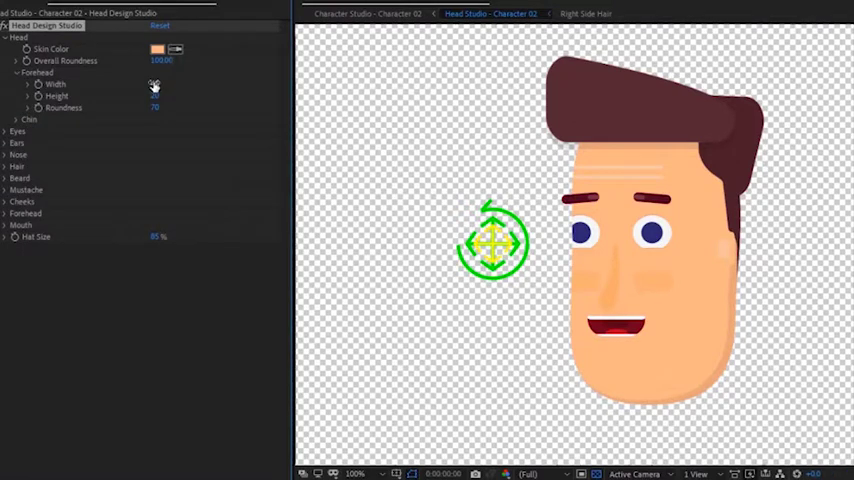
{"action": "left_click_drag", "start_coordinate": [154, 84], "coordinate": [154, 96]}
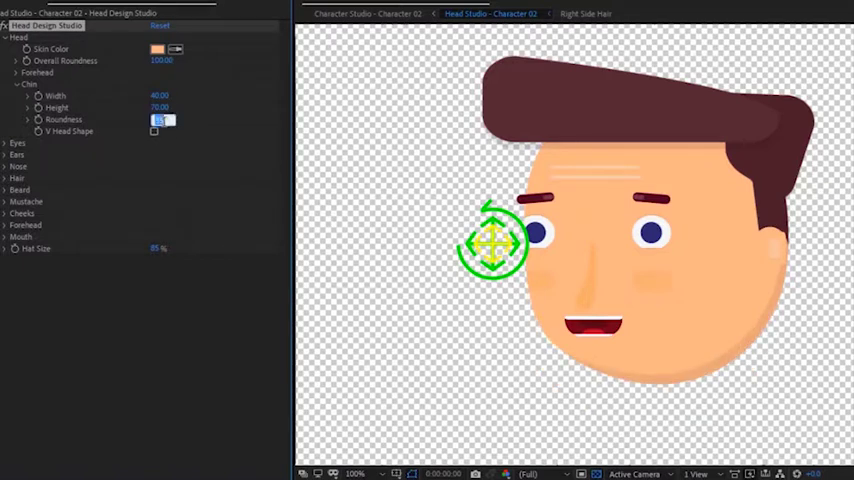
{"action": "left_click", "coordinate": [159, 107]}
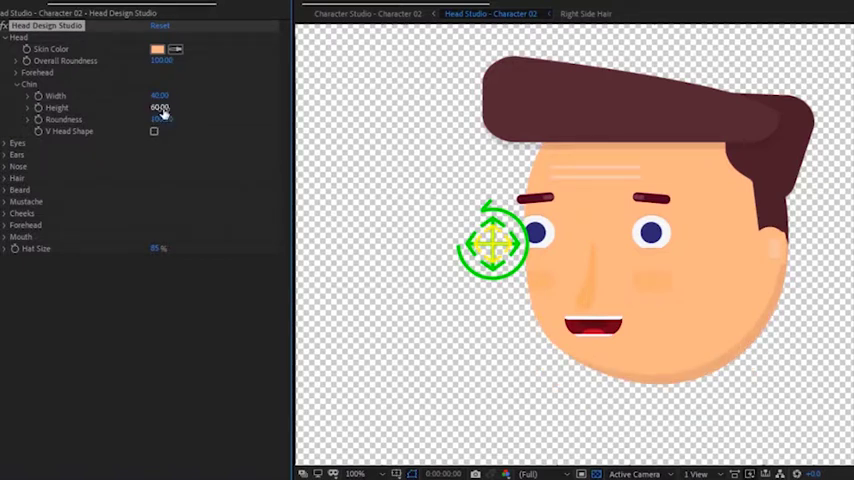
{"action": "left_click", "coordinate": [6, 37]}
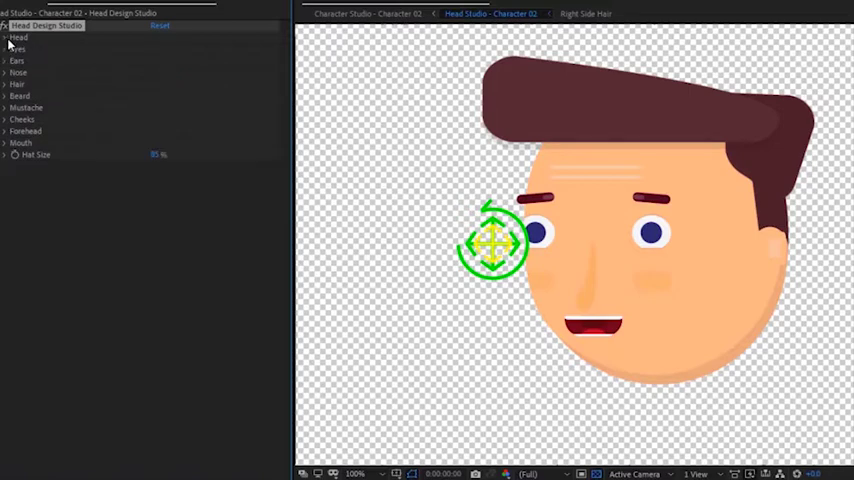
Give the hair a curly style in EE3E41 red and enlarge the nose and mouth
{"action": "left_click", "coordinate": [5, 85]}
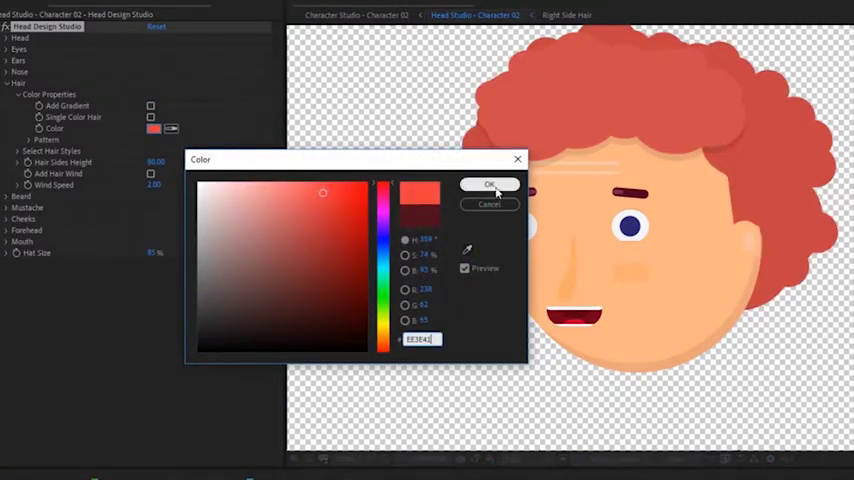
{"action": "left_click", "coordinate": [489, 184]}
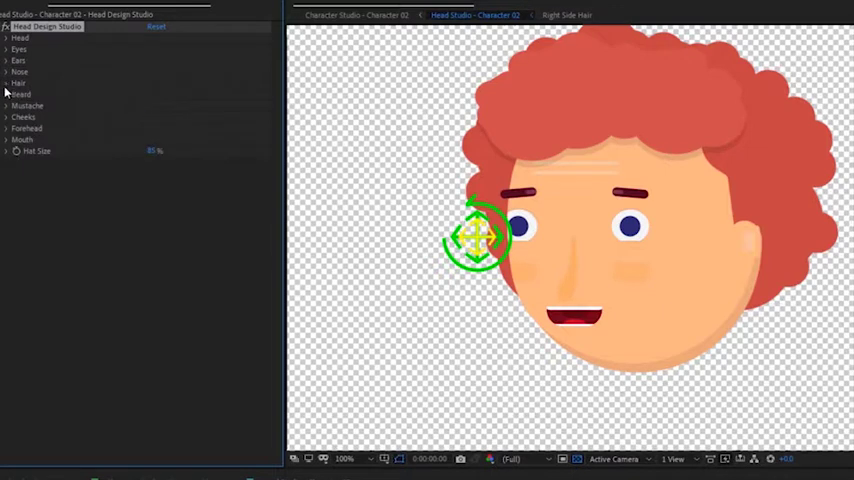
{"action": "left_click", "coordinate": [18, 72]}
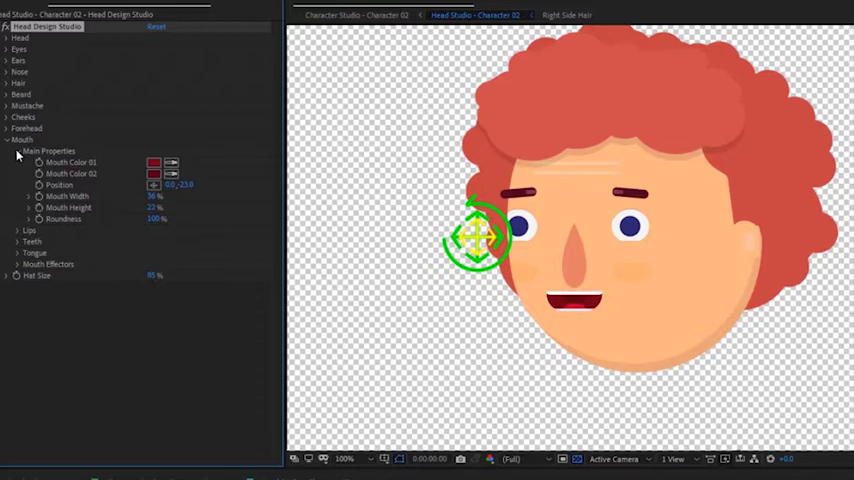
{"action": "left_click", "coordinate": [8, 140]}
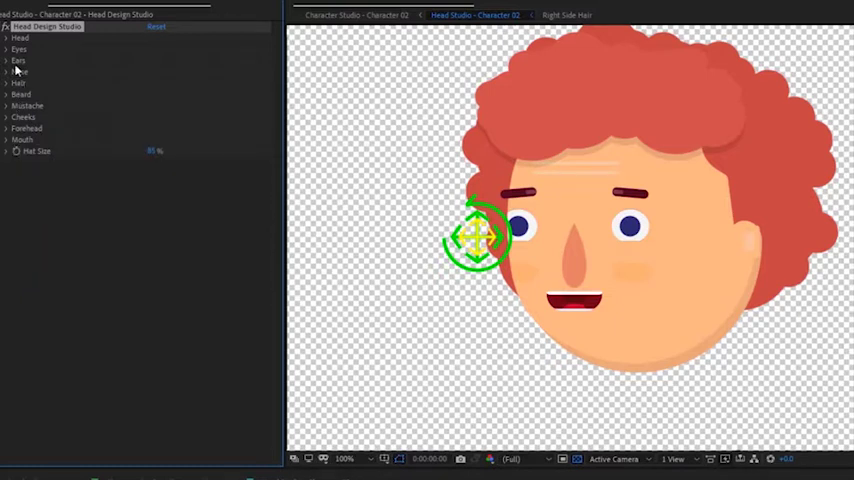
Adjust the Ear Properties so the ear is visible
{"action": "left_click", "coordinate": [8, 60]}
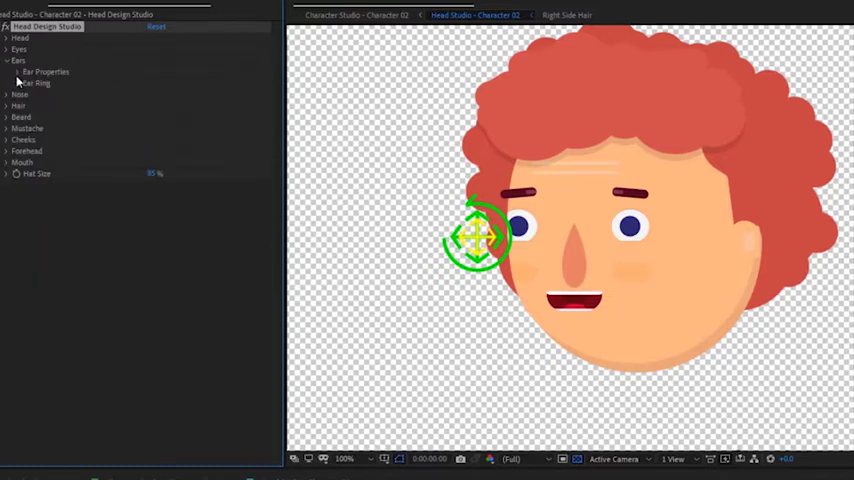
{"action": "left_click", "coordinate": [20, 72]}
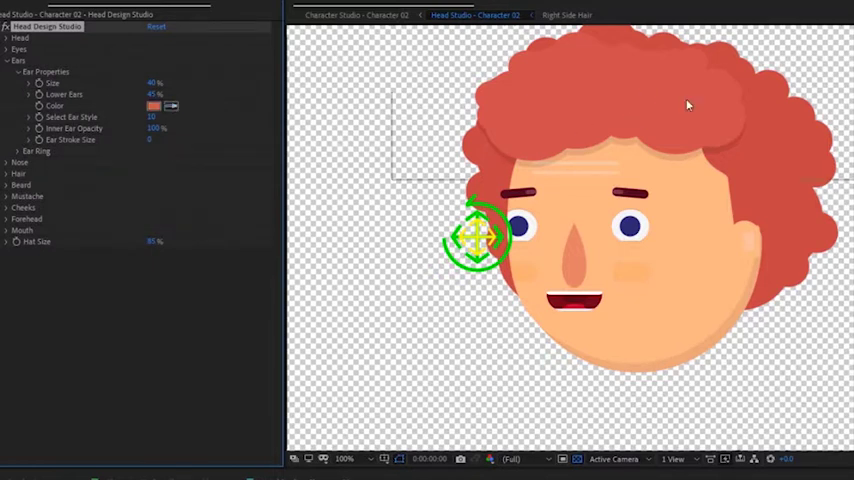
{"action": "left_click", "coordinate": [7, 61]}
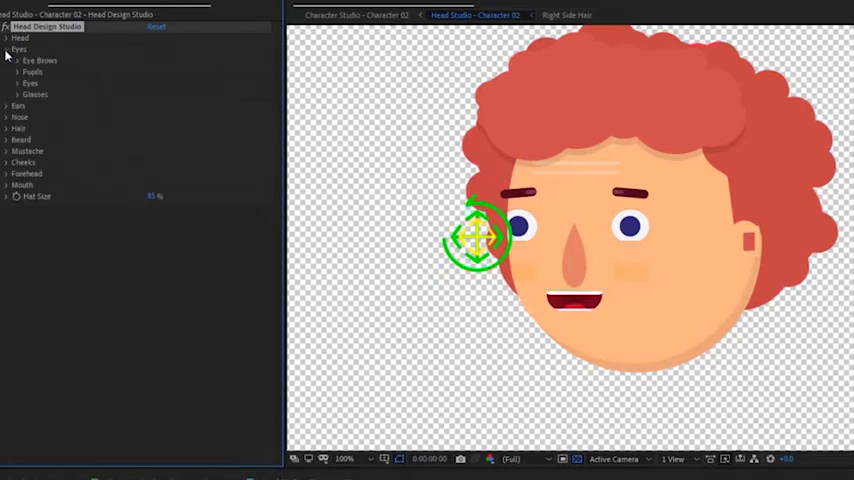
{"action": "left_click", "coordinate": [11, 60]}
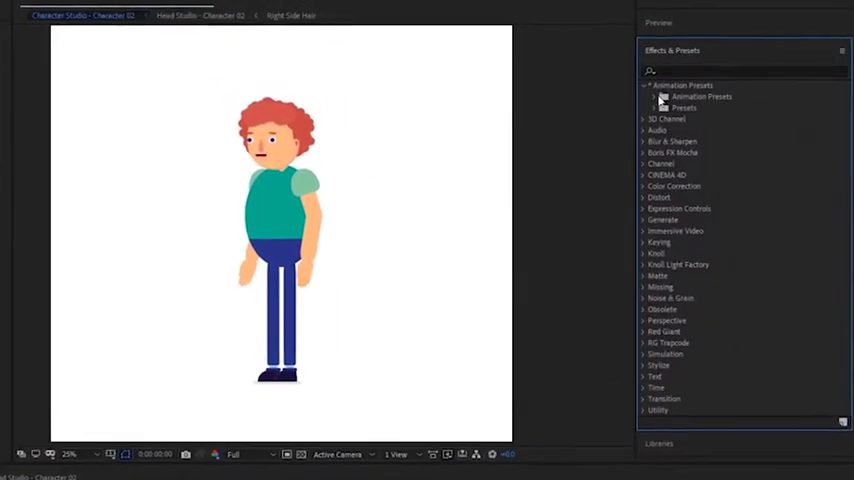
Apply the Head Animation Suite preset from Animation Presets to the head
{"action": "left_click", "coordinate": [663, 108]}
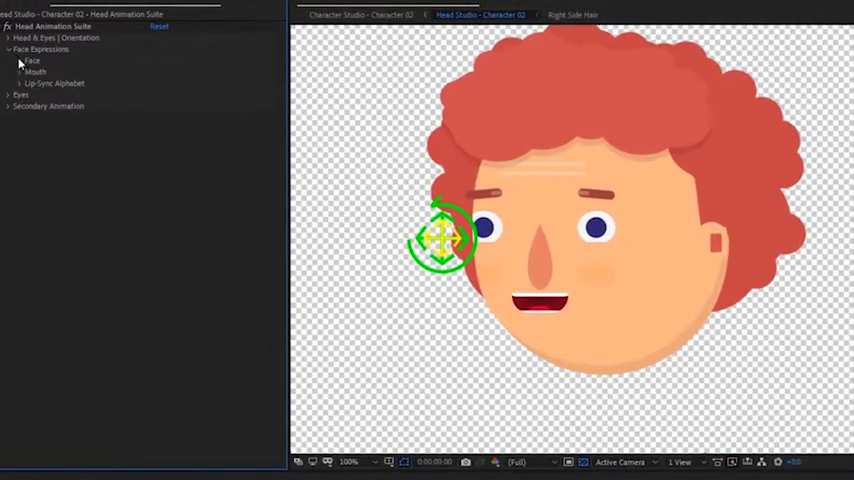
Raise the Happy mouth expression under Face Expressions to about 83
{"action": "left_click", "coordinate": [20, 60]}
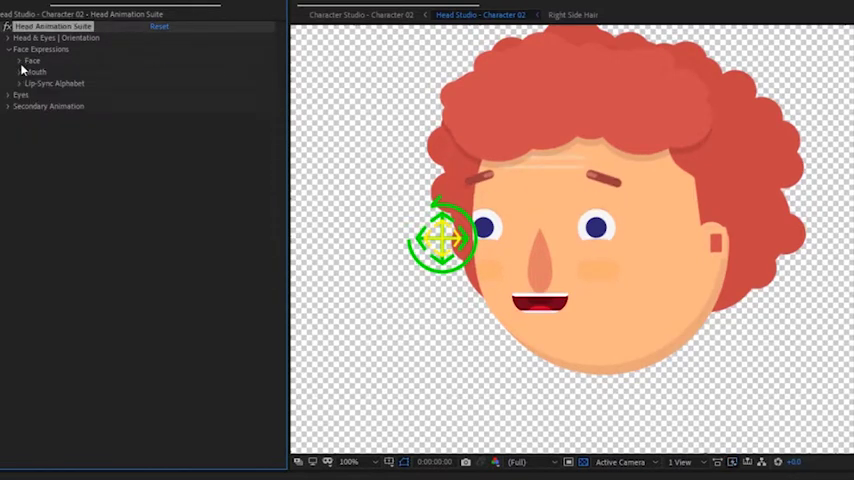
{"action": "left_click", "coordinate": [20, 71]}
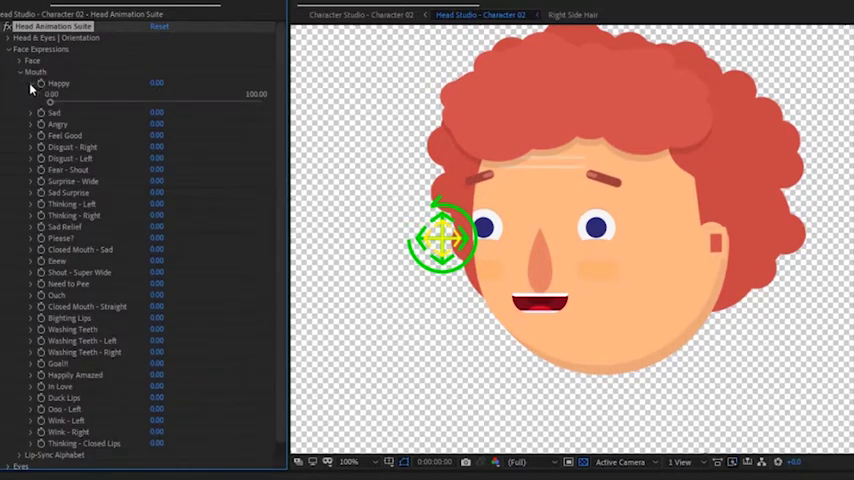
{"action": "left_click_drag", "start_coordinate": [52, 94], "coordinate": [227, 103]}
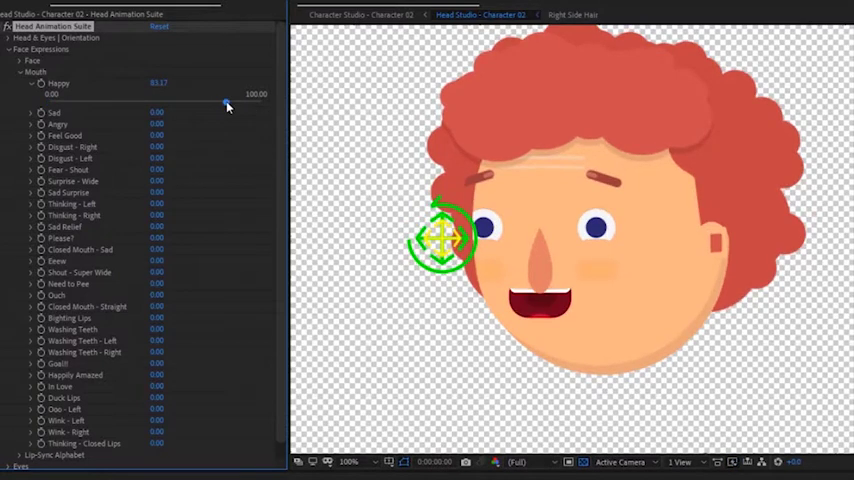